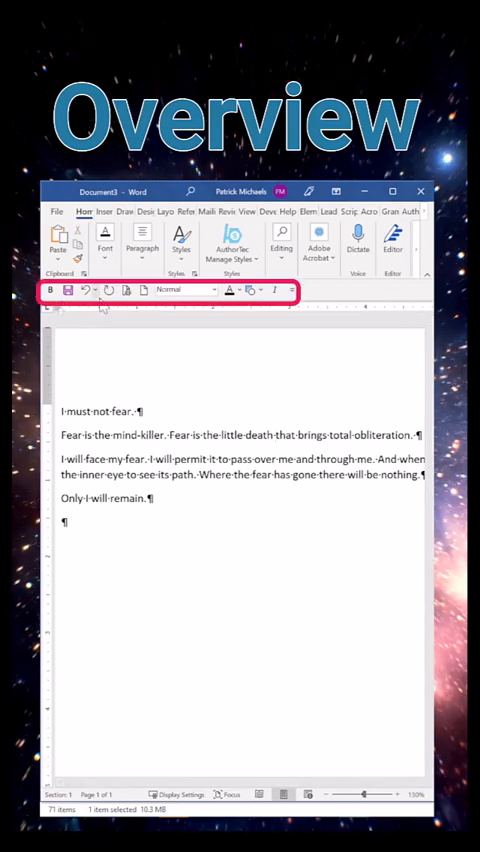
Browse the Insert and neighbouring ribbon command sets, returning to Home
click(104, 212)
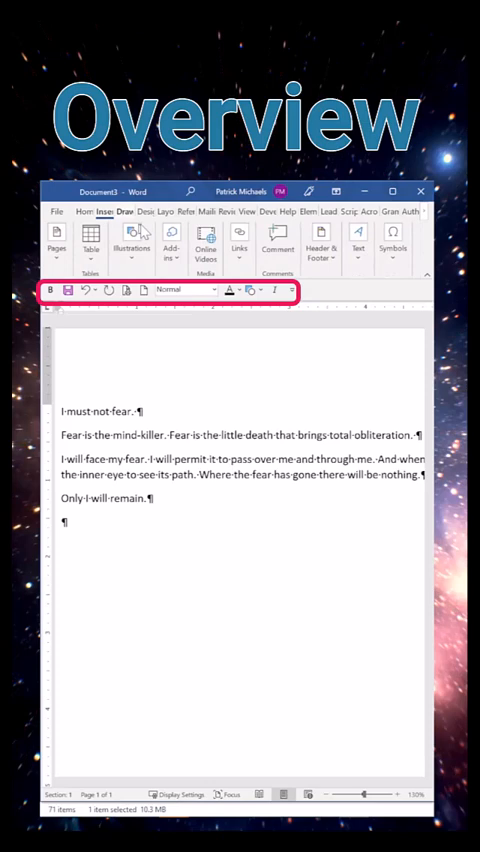
click(184, 212)
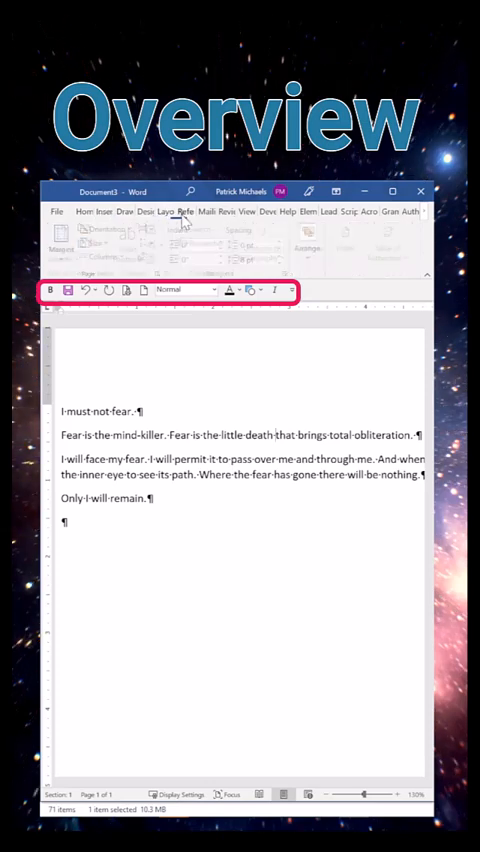
click(100, 212)
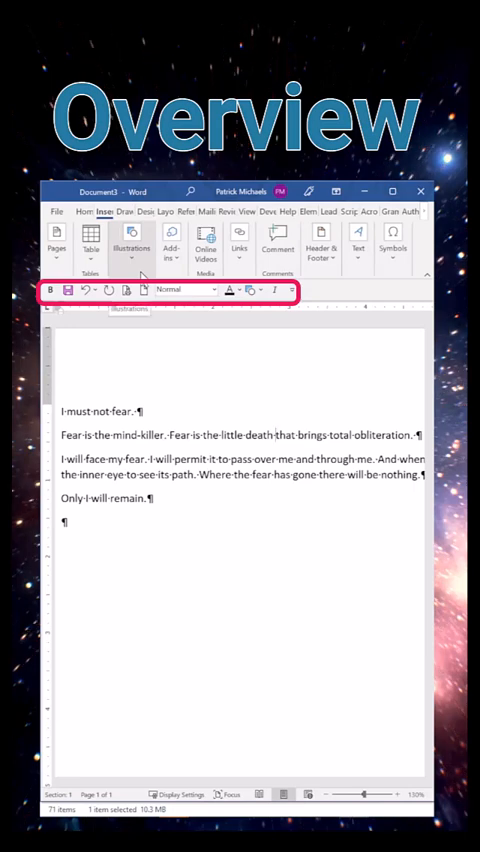
click(84, 212)
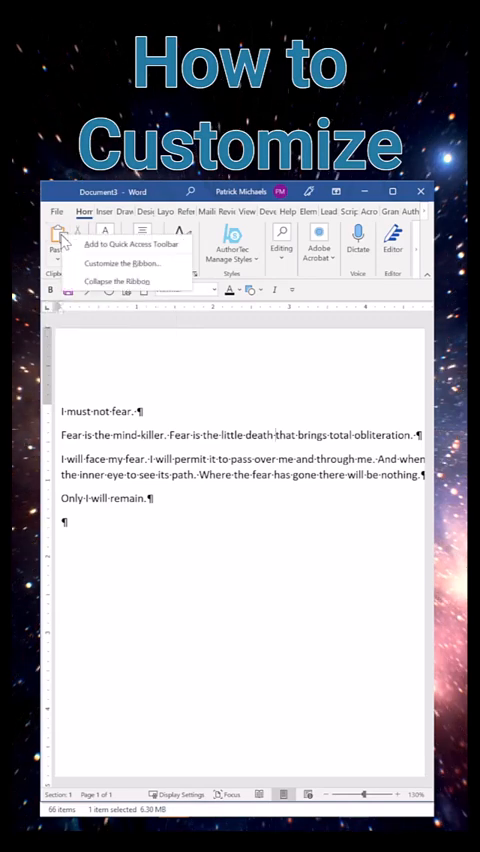
mouse_move(130, 244)
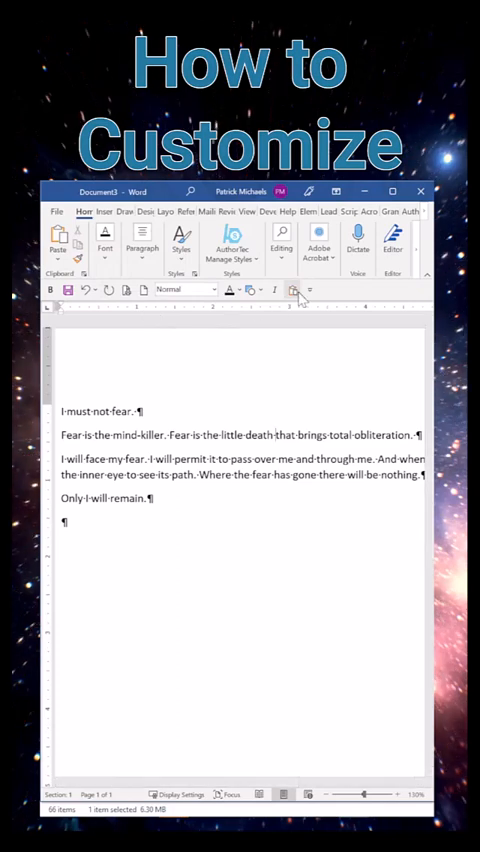
Reach the full Quick Access Toolbar customization via More Commands from the toolbar dropdown
right_click(296, 290)
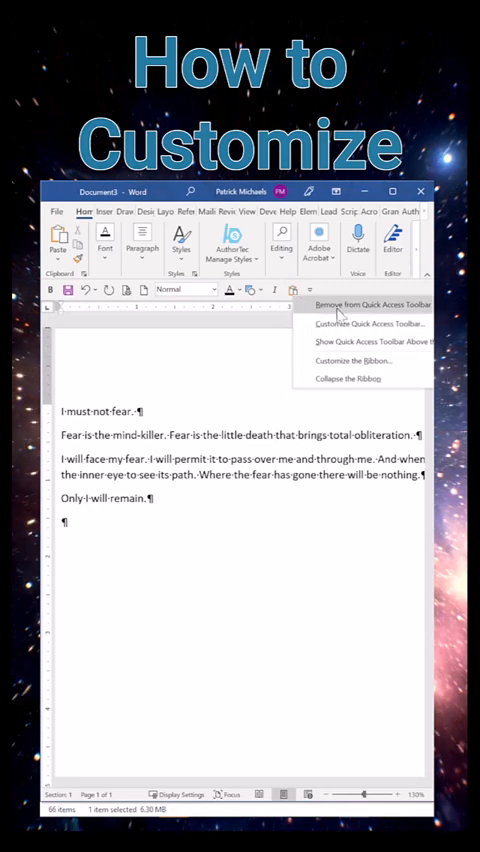
click(312, 288)
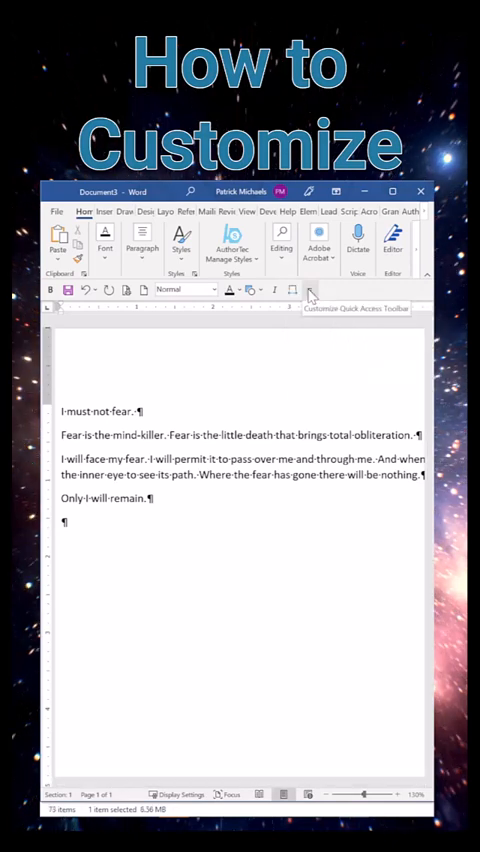
click(312, 290)
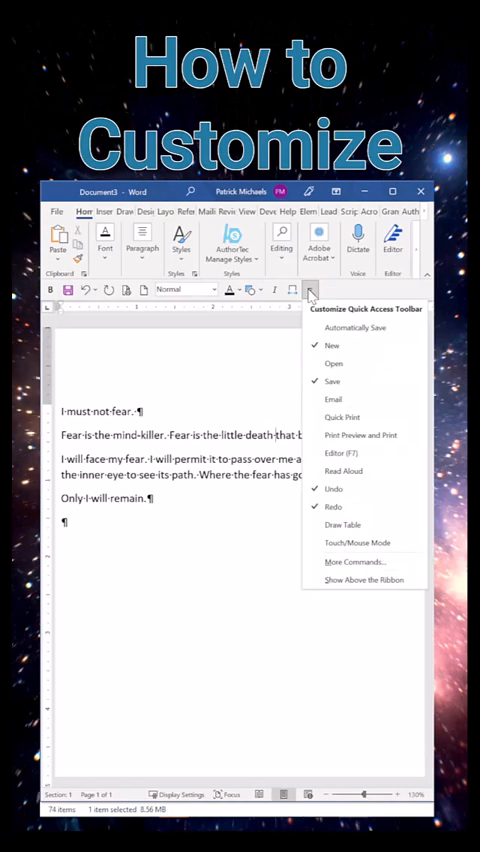
mouse_move(368, 560)
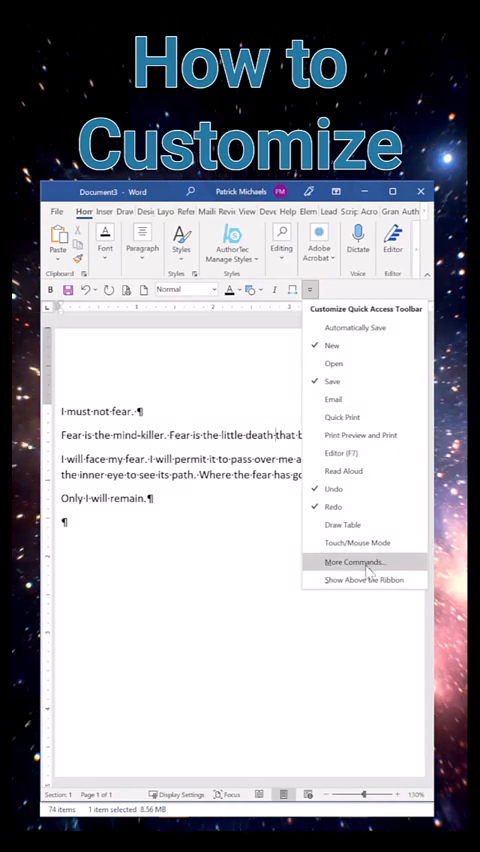
click(352, 560)
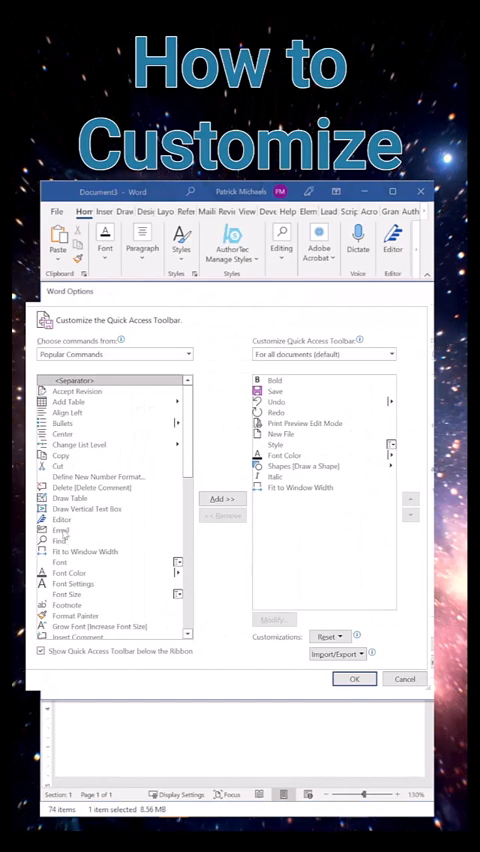
Select a command in the Popular Commands list as the one to add
click(62, 530)
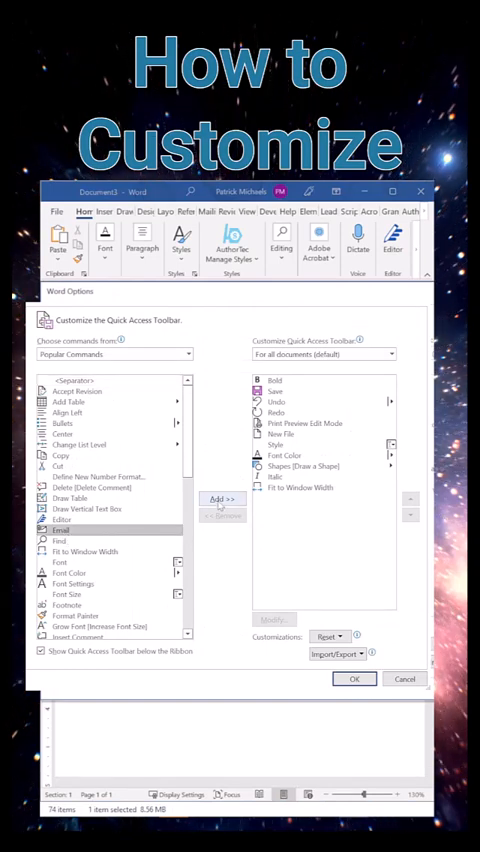